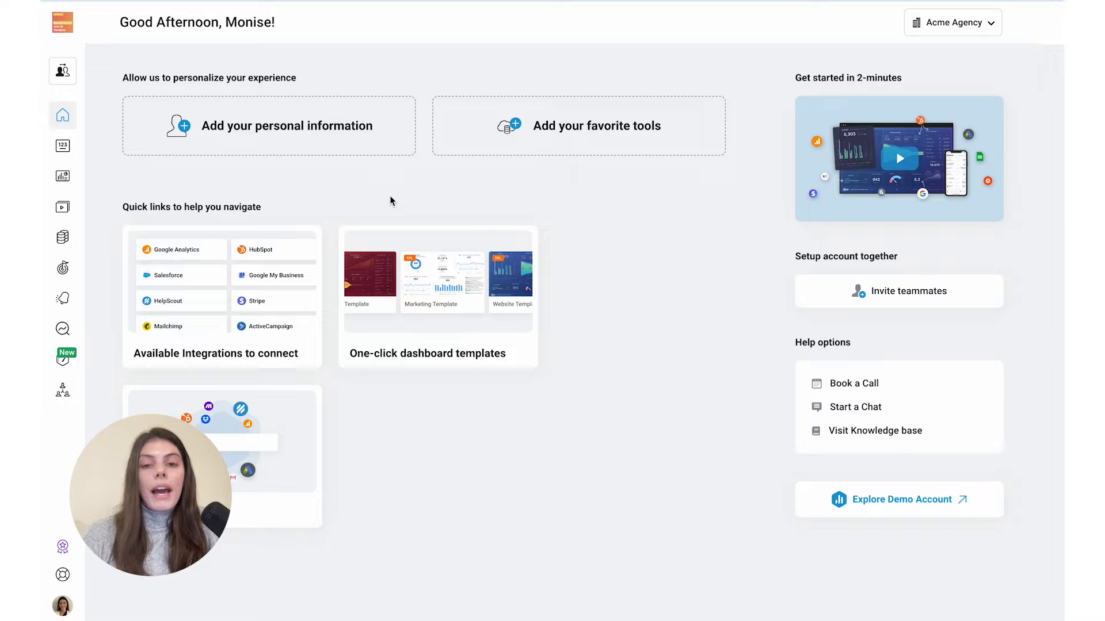
Go to Databoards to reach the agency's Account Templates list
{"action": "left_click", "coordinate": [62, 175]}
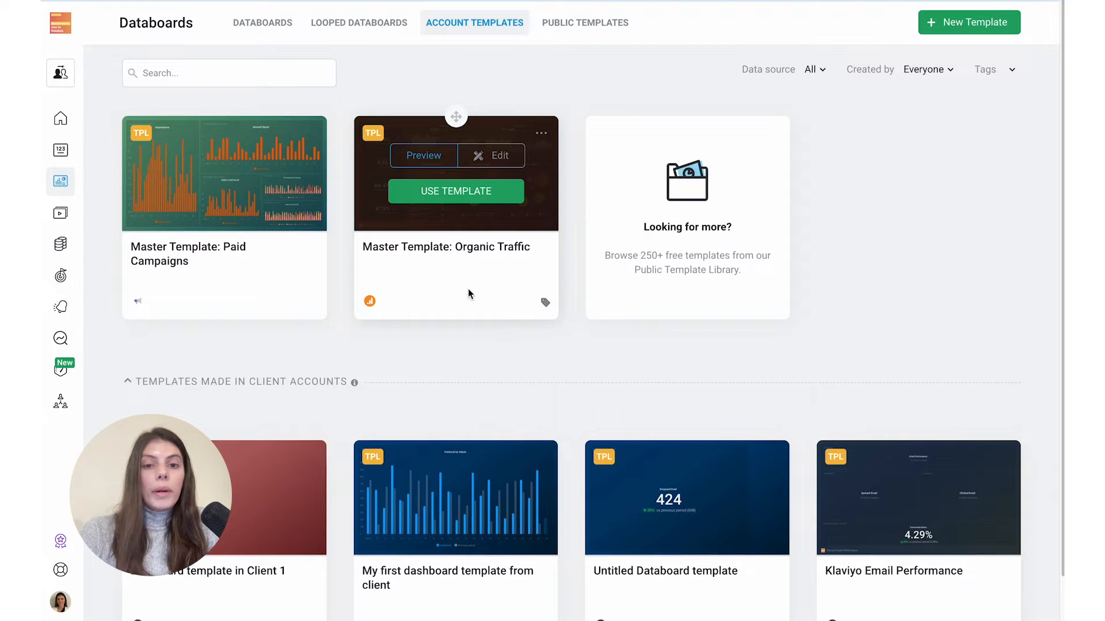
Switch into the Client B account and view its databoards
{"action": "left_click", "coordinate": [60, 73]}
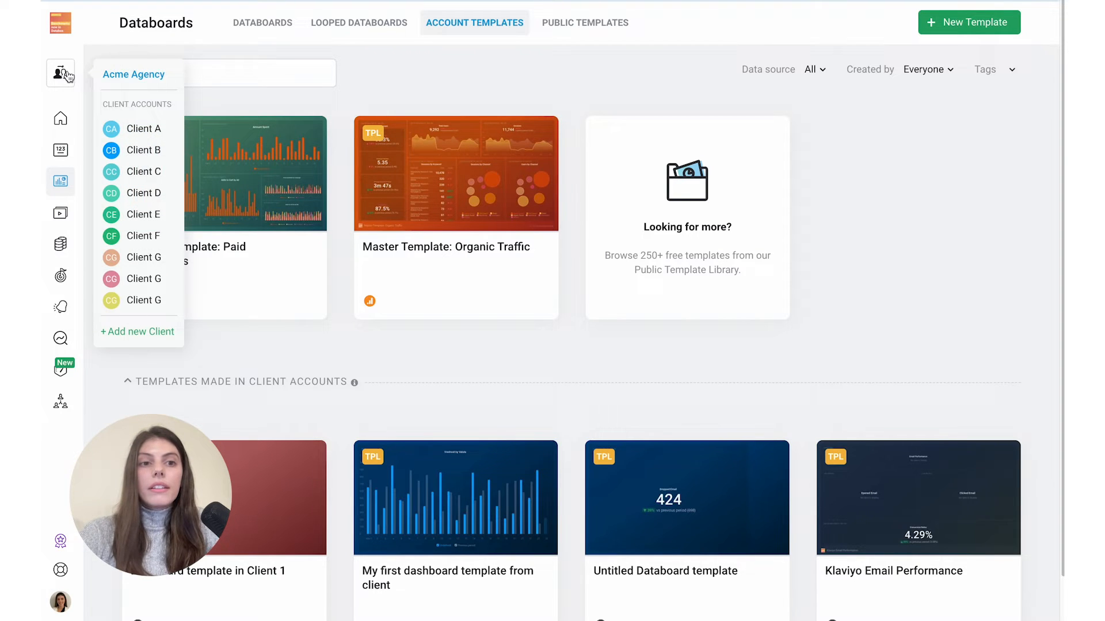
{"action": "left_click", "coordinate": [59, 119]}
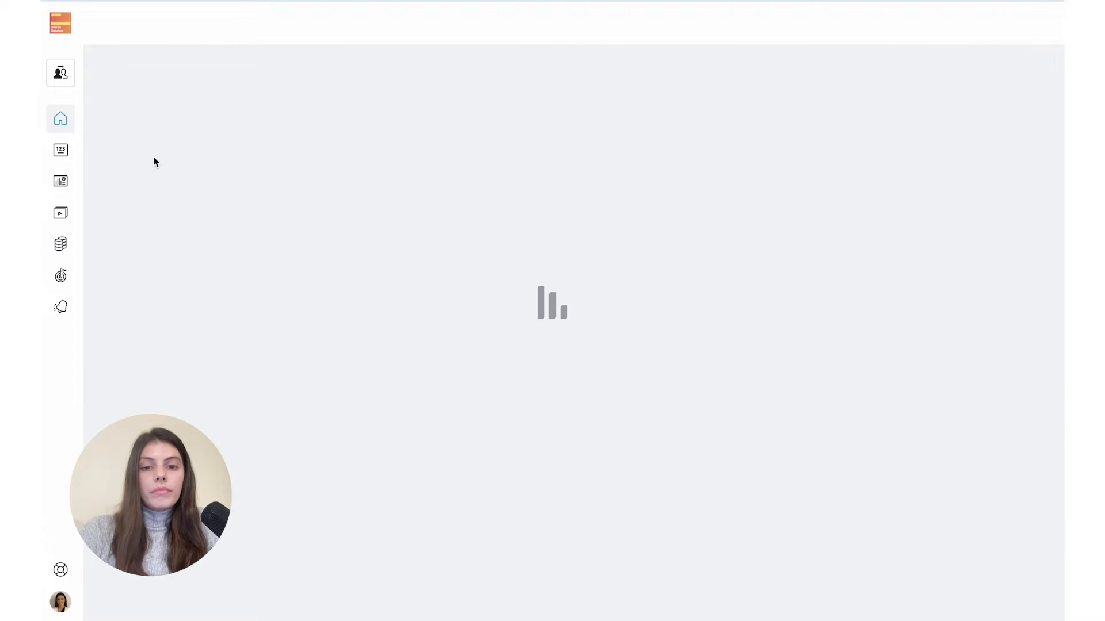
{"action": "left_click", "coordinate": [60, 181]}
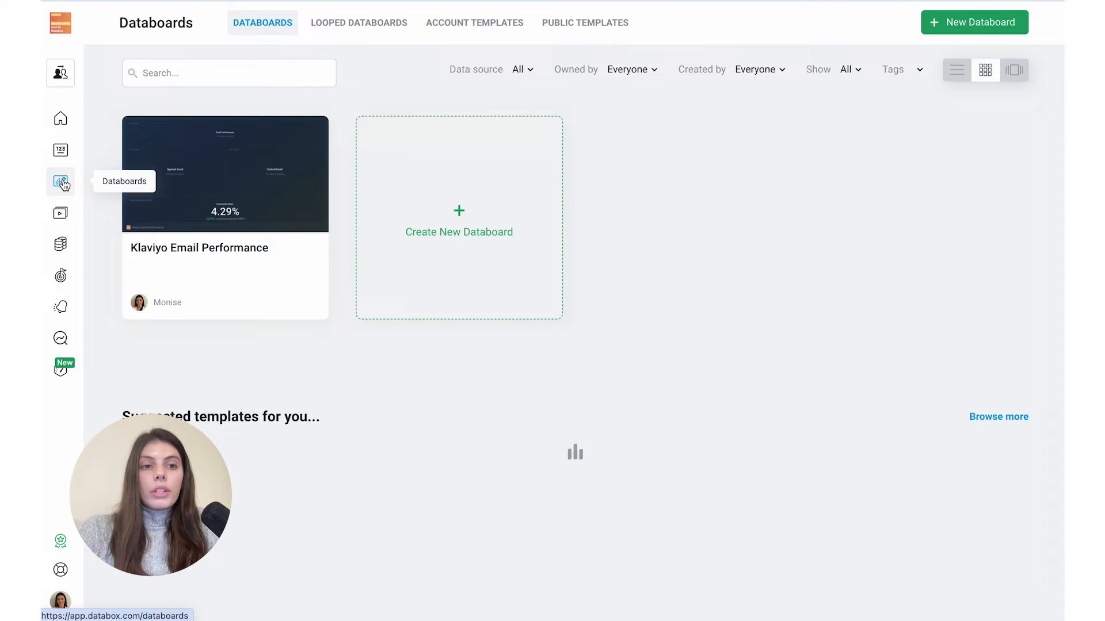
From Account Templates, open Master Template: Organic Traffic for editing
{"action": "left_click", "coordinate": [474, 22]}
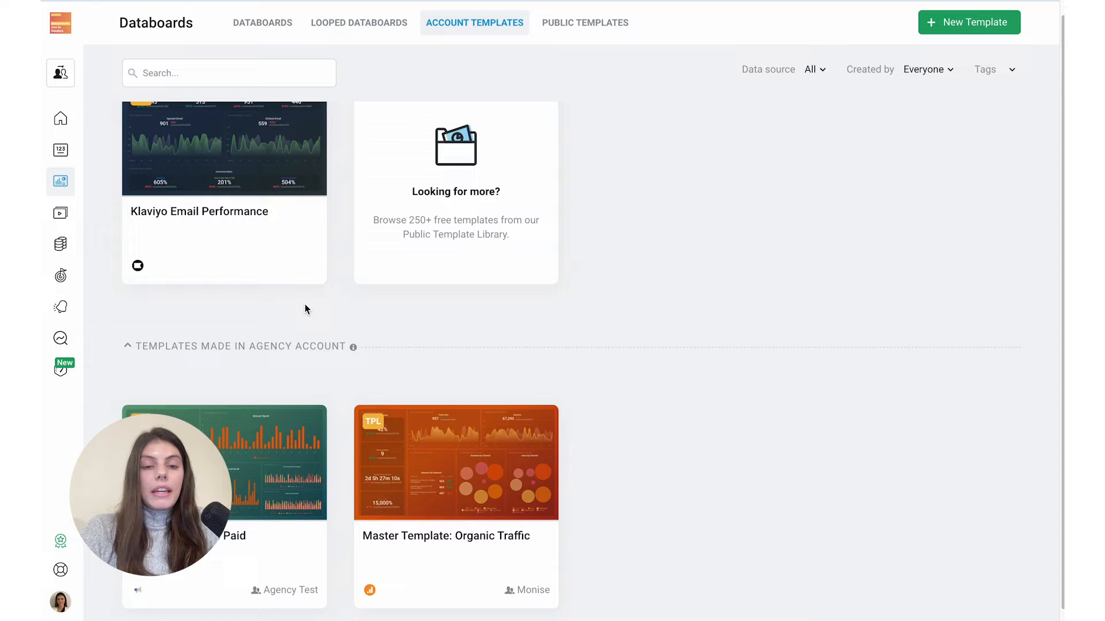
{"action": "left_click", "coordinate": [455, 462]}
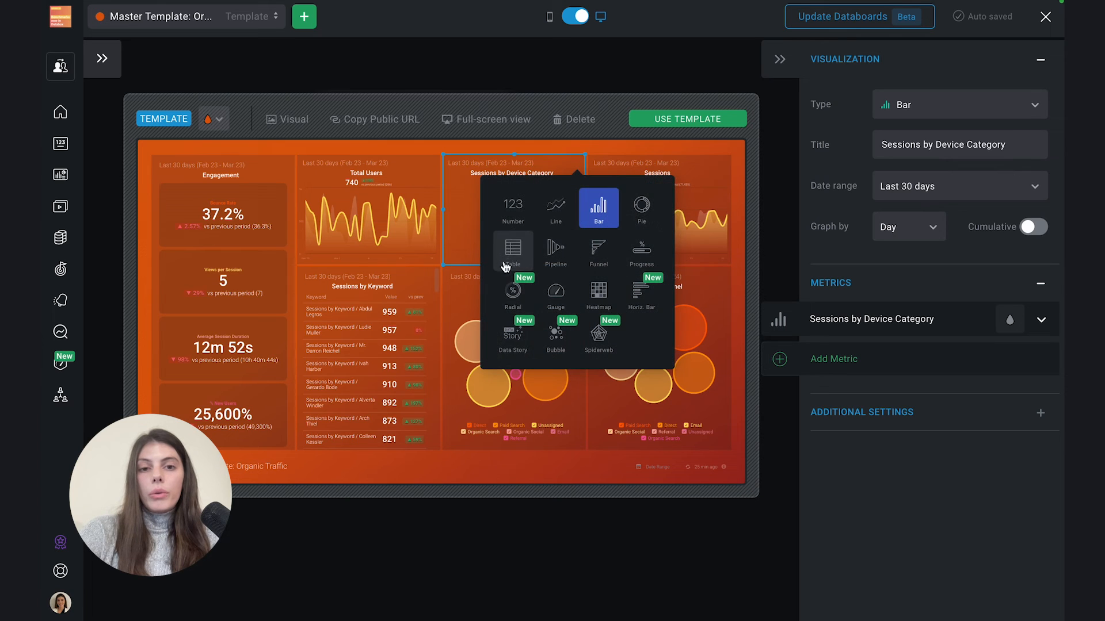
Change the Sessions by Device Category visualization type to Table
{"action": "left_click", "coordinate": [512, 251]}
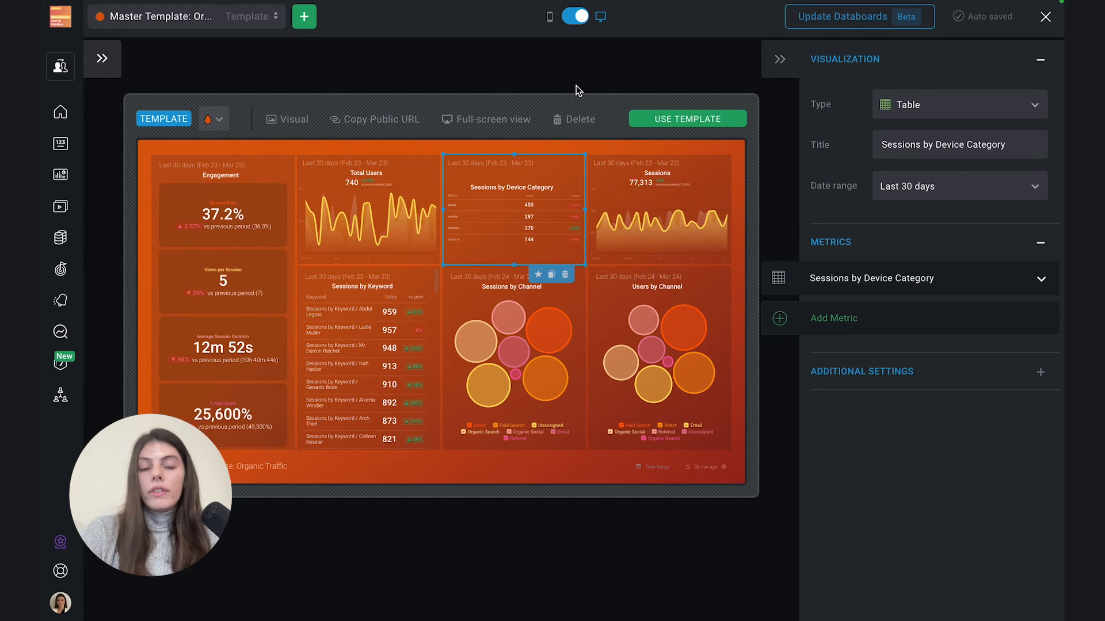